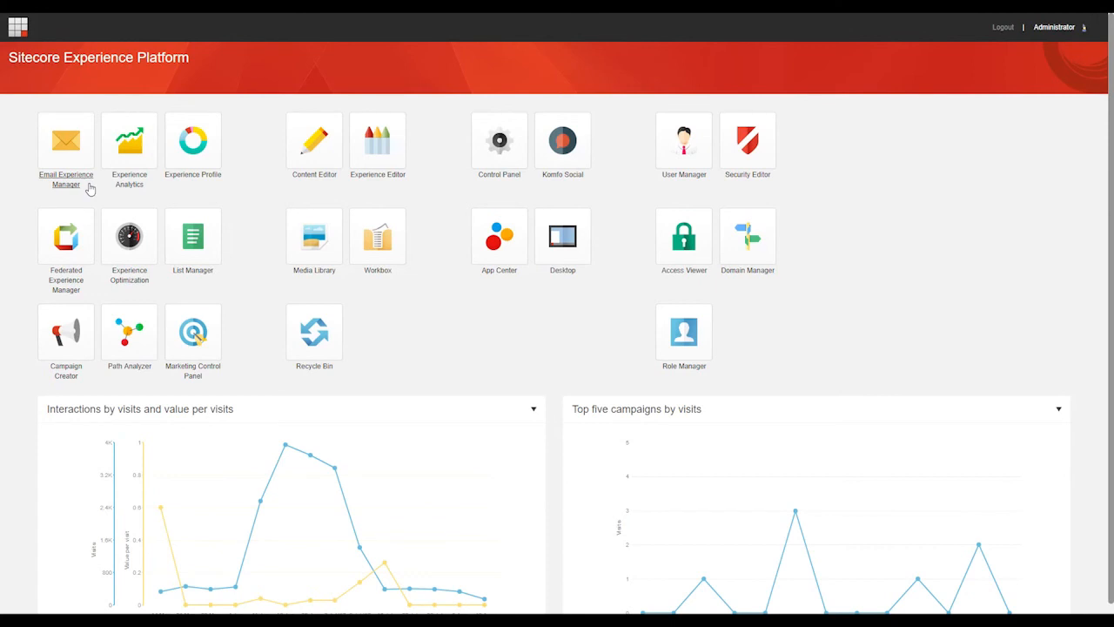
mouse_move(74, 152)
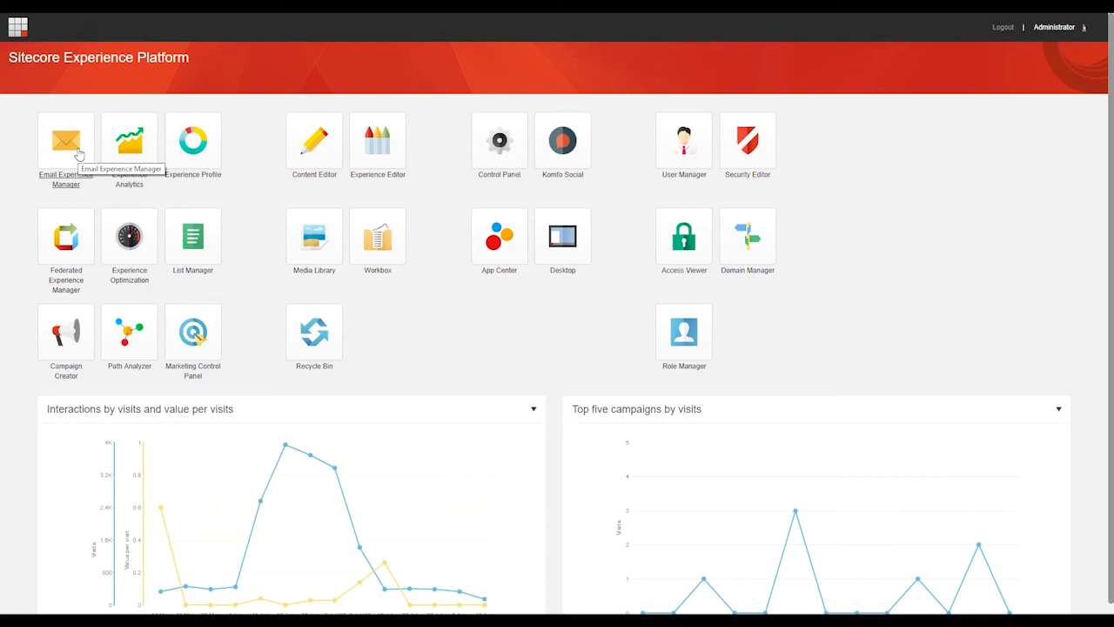
Open Email Experience Manager from the Sitecore launchpad.
click(65, 139)
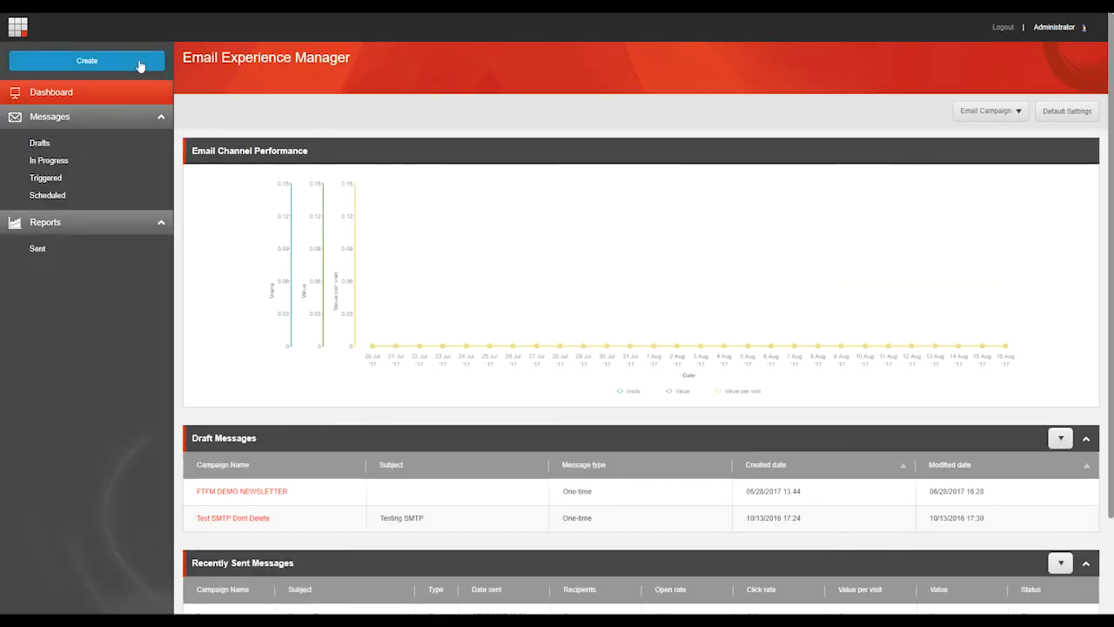
Show the Create menu listing message types and recipient list options.
click(86, 60)
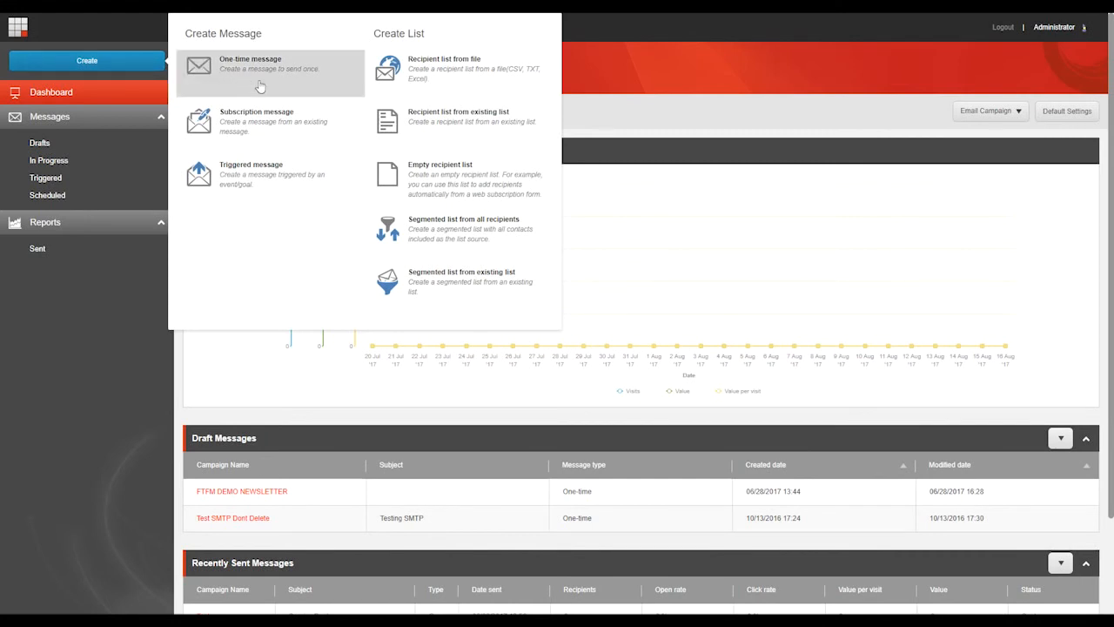
mouse_move(304, 92)
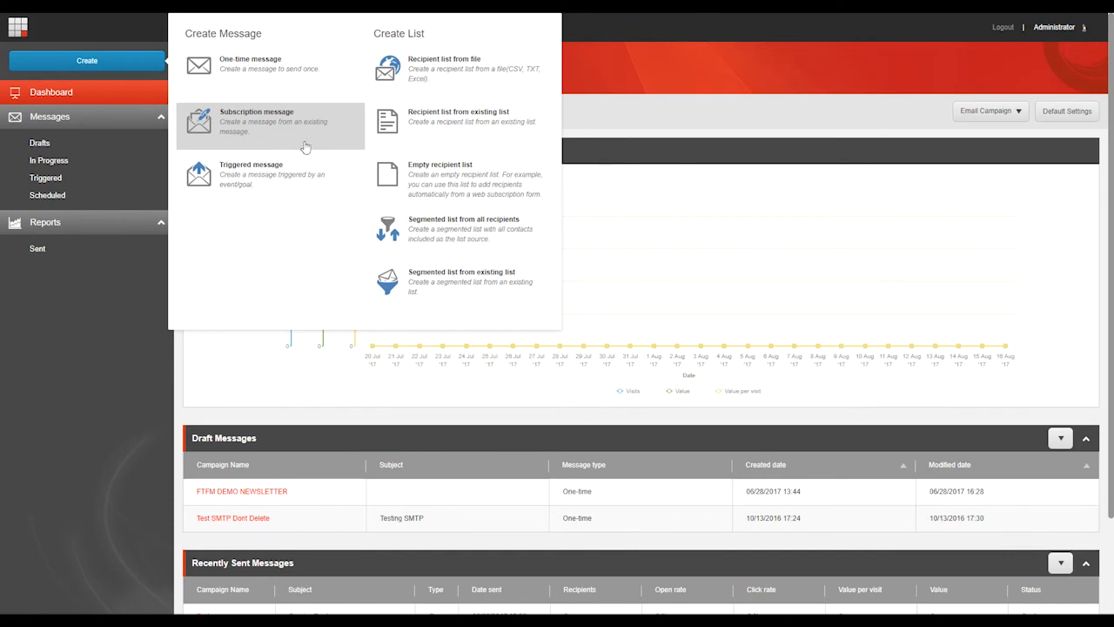
mouse_move(309, 179)
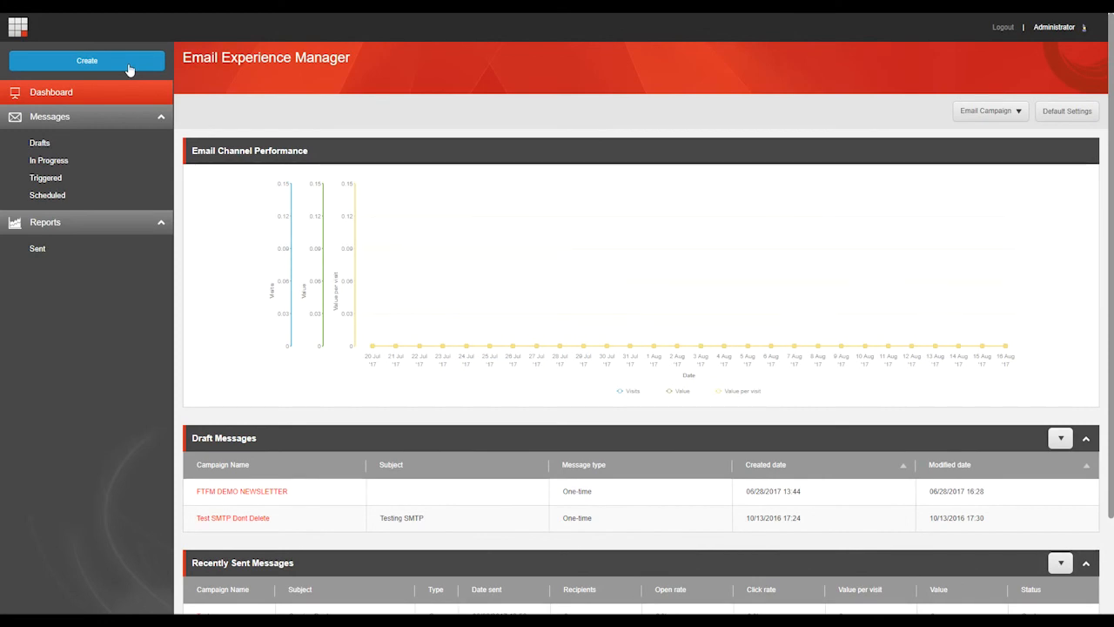
click(86, 60)
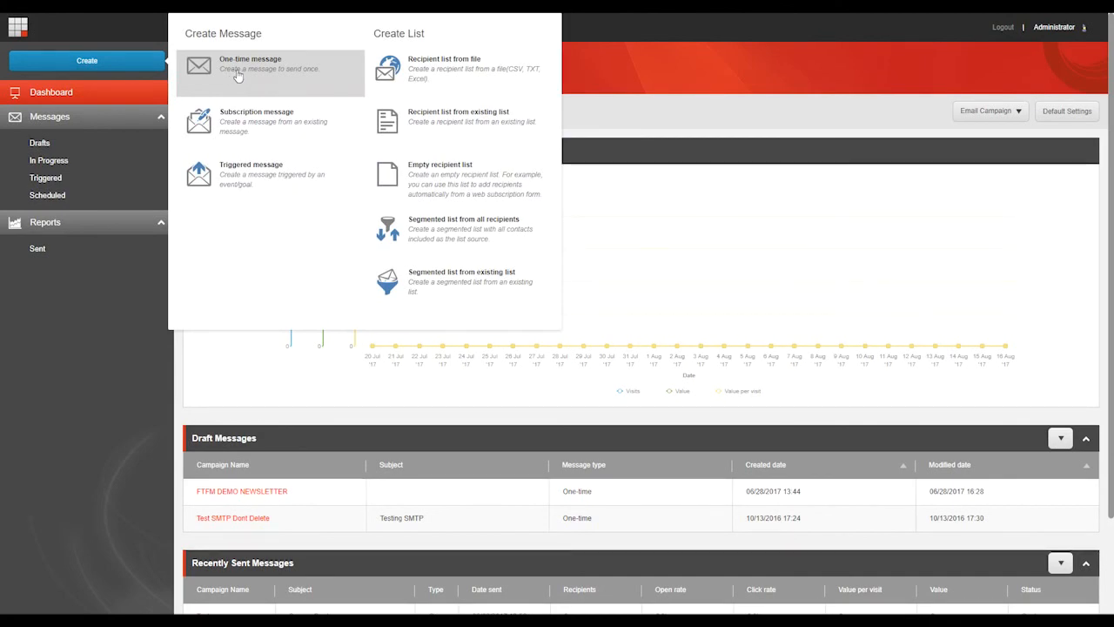
Start a one-time message, pick the two-column template, and begin typing its name.
click(251, 64)
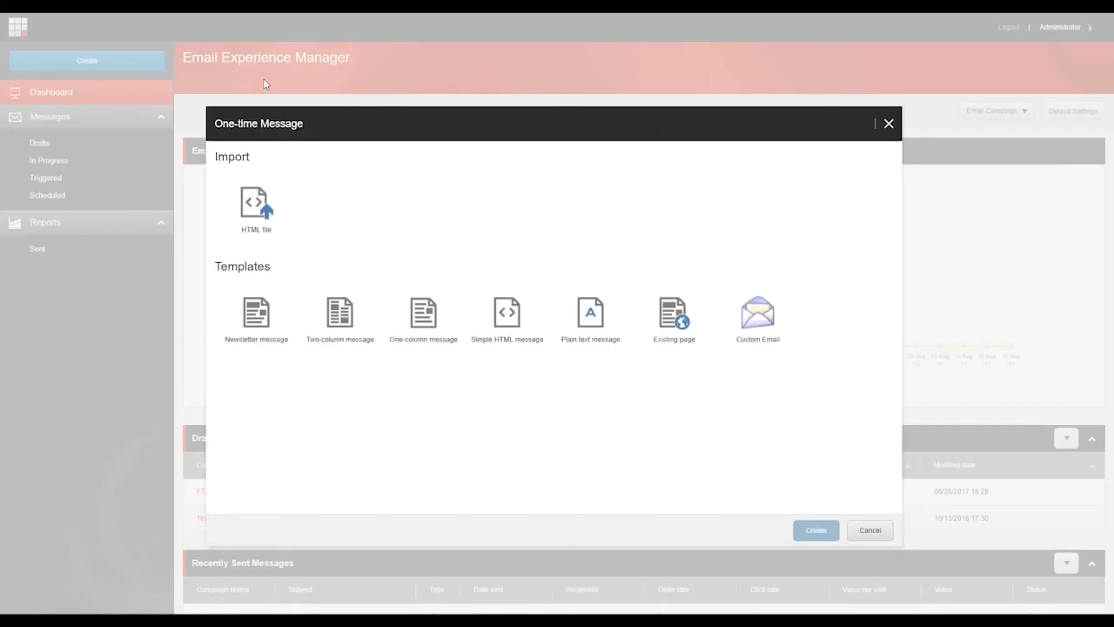
click(340, 312)
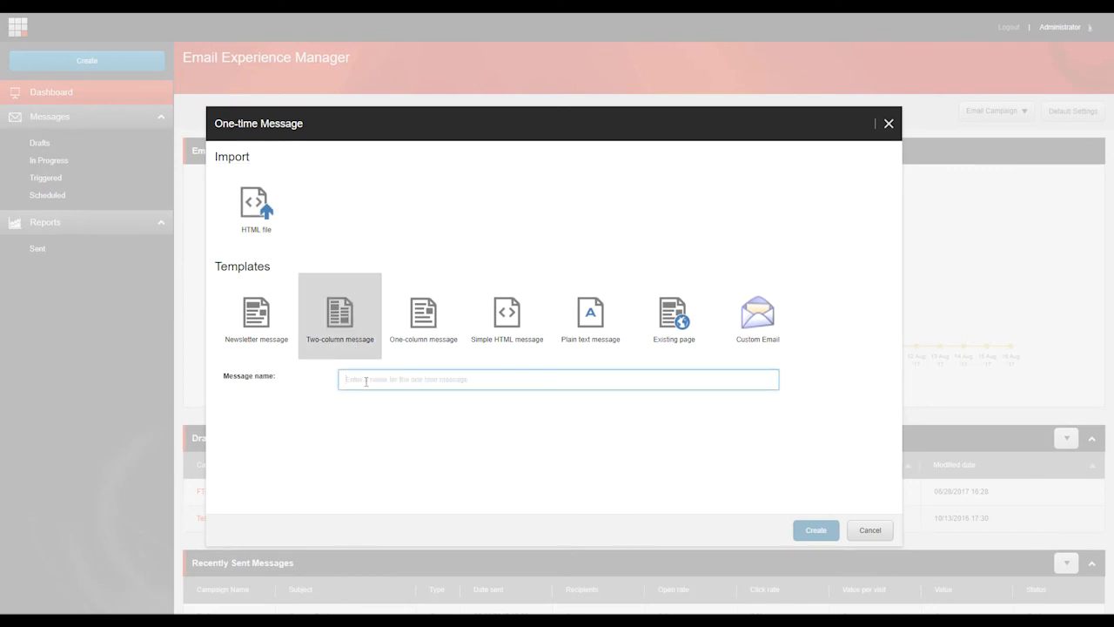
text(Marketing Mai)
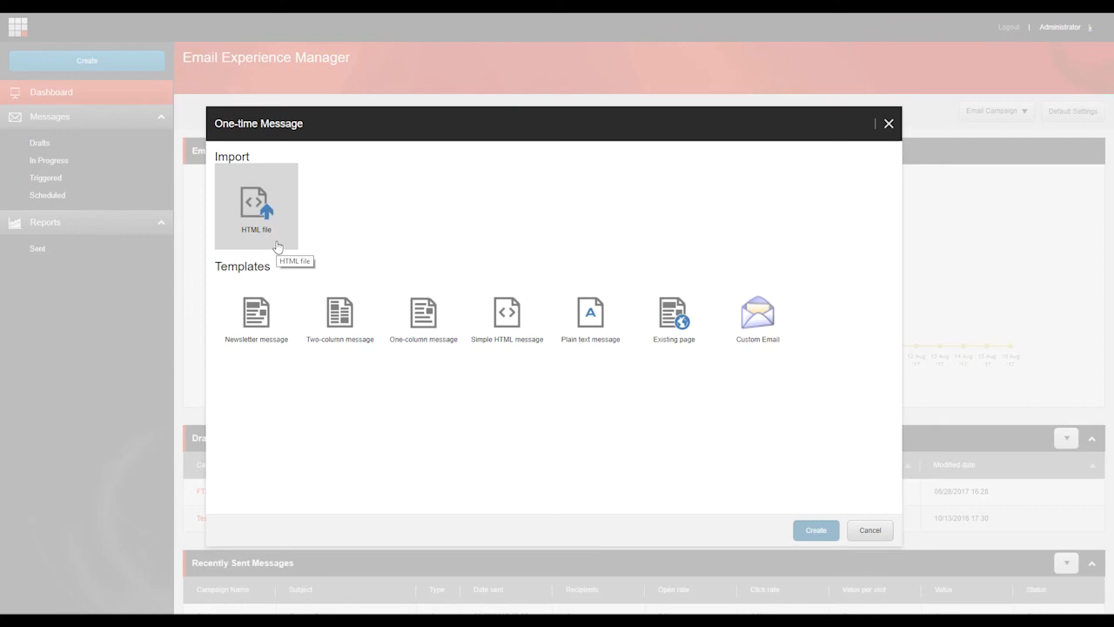
mouse_move(256, 313)
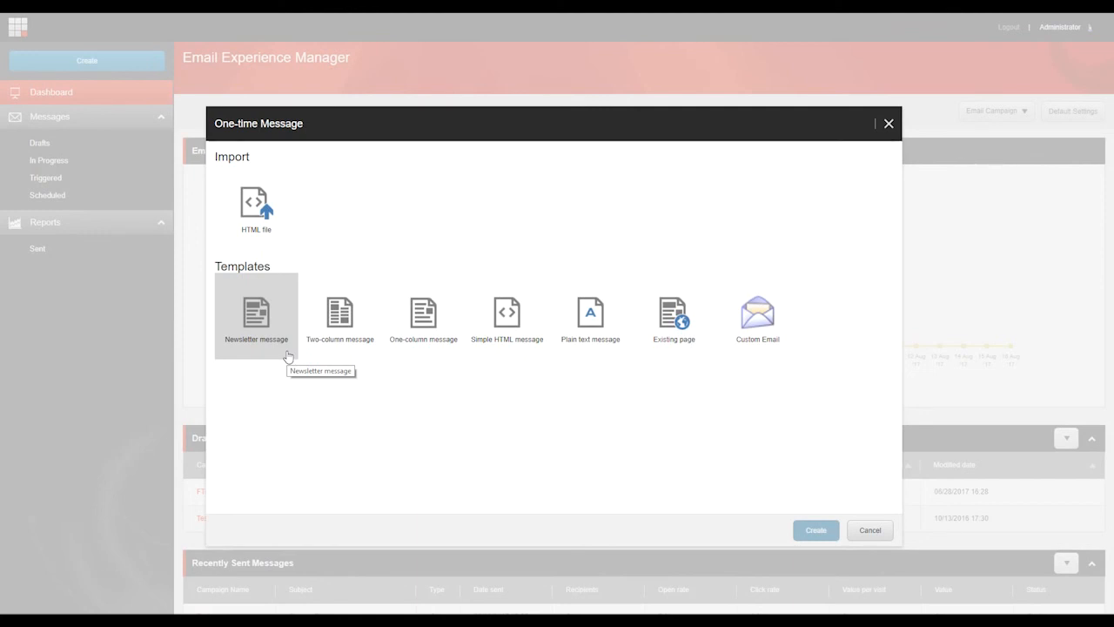
mouse_move(339, 314)
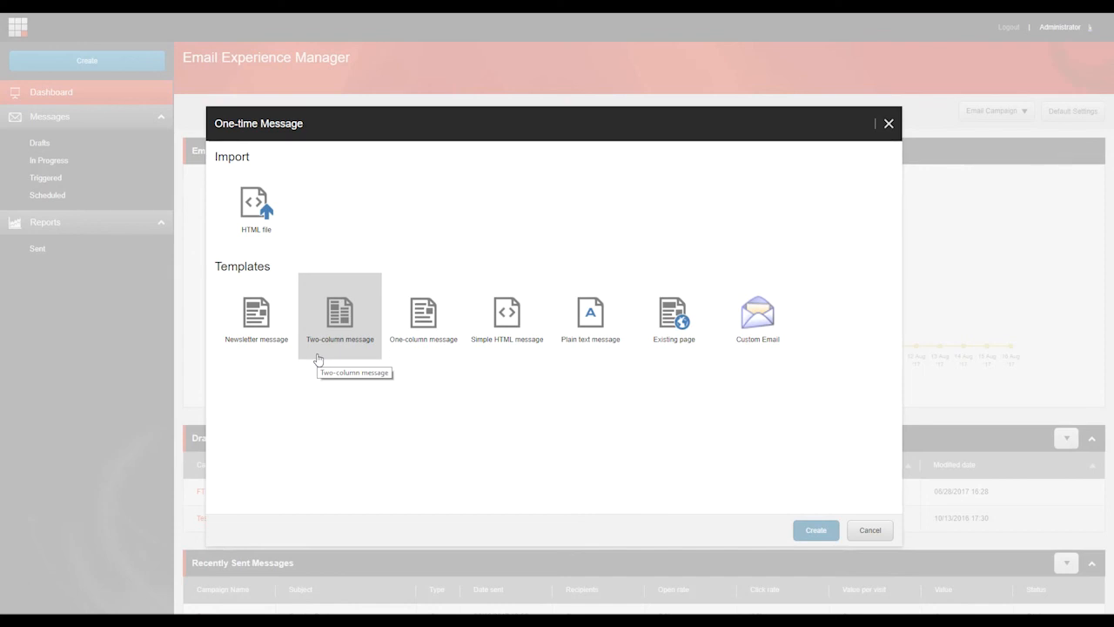
mouse_move(424, 313)
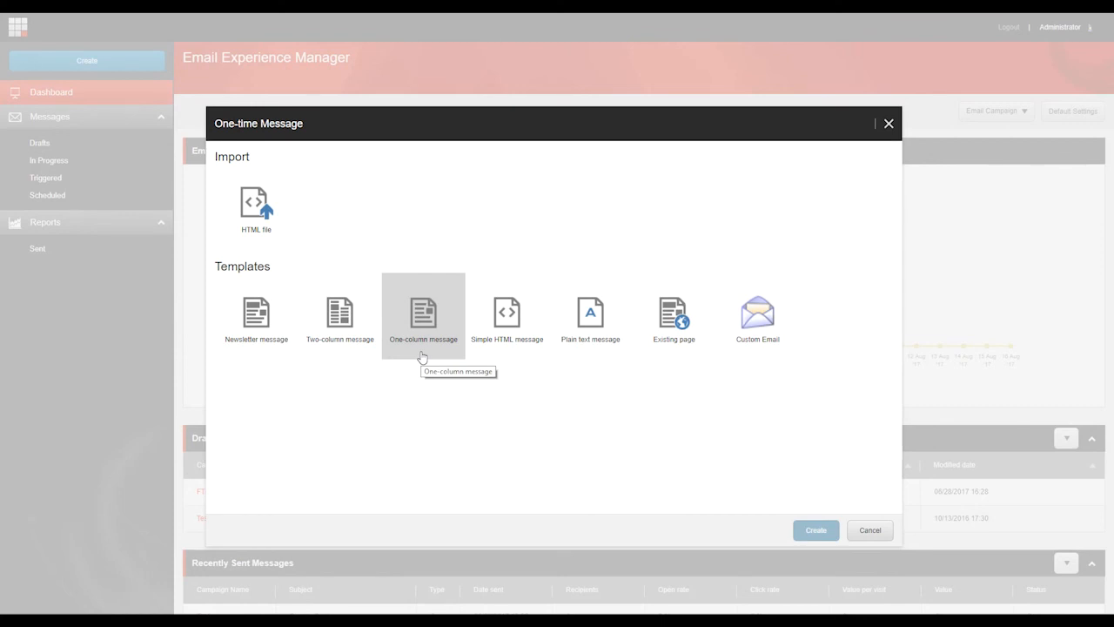
mouse_move(424, 358)
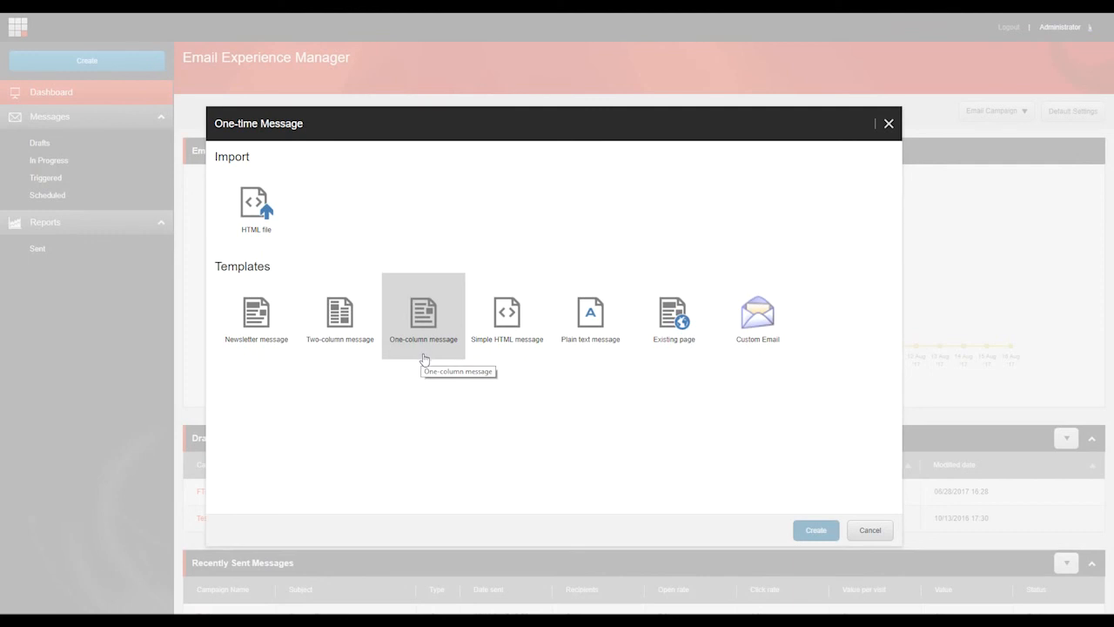
mouse_move(507, 318)
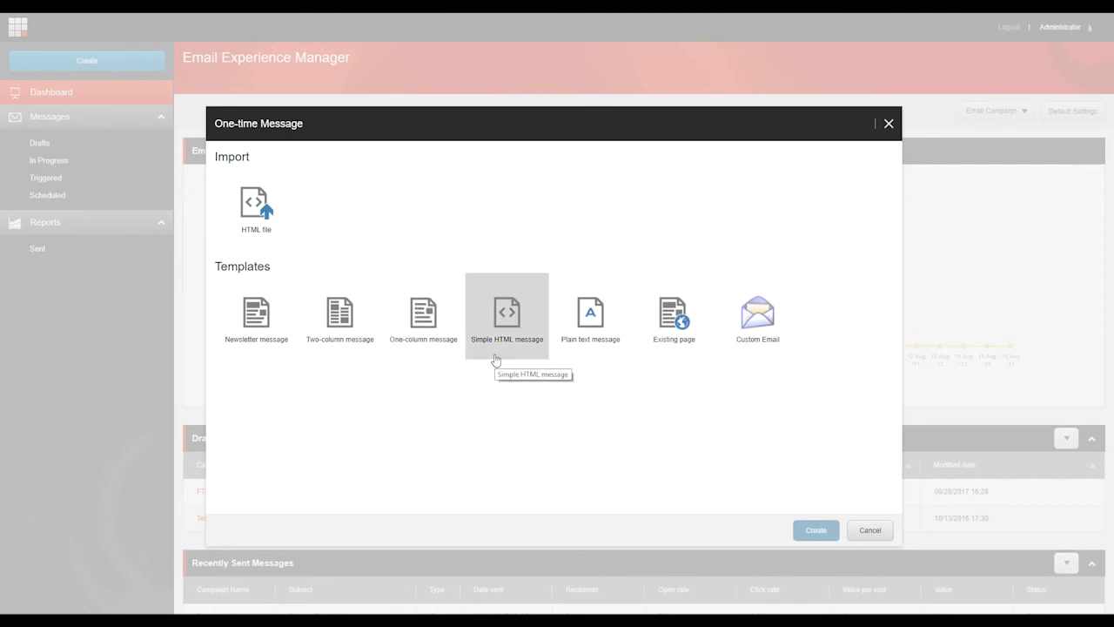
mouse_move(555, 364)
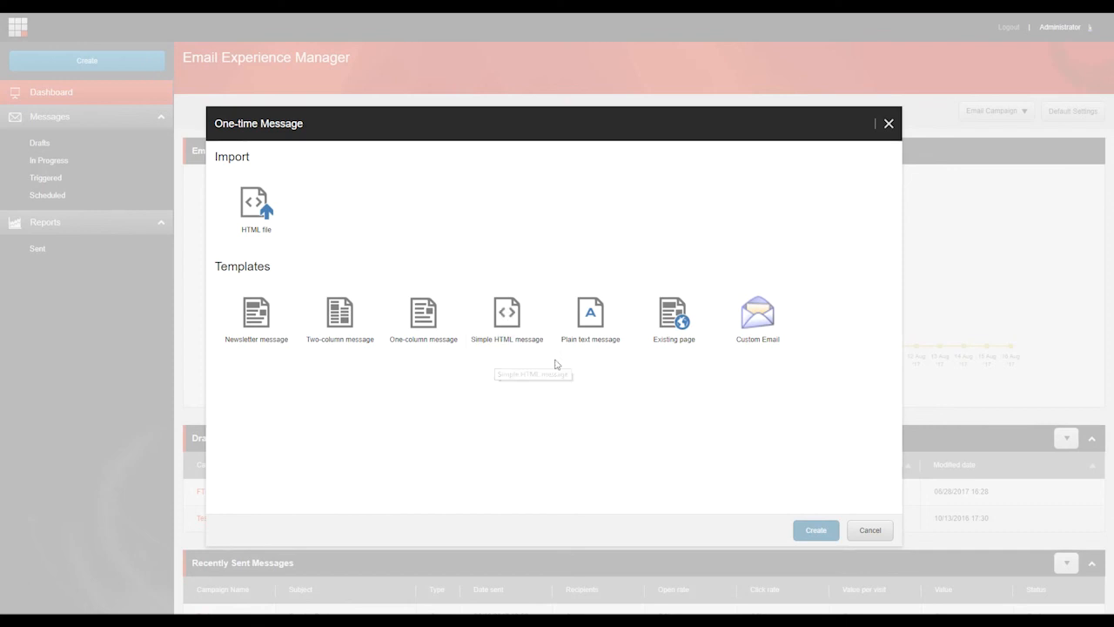
mouse_move(590, 318)
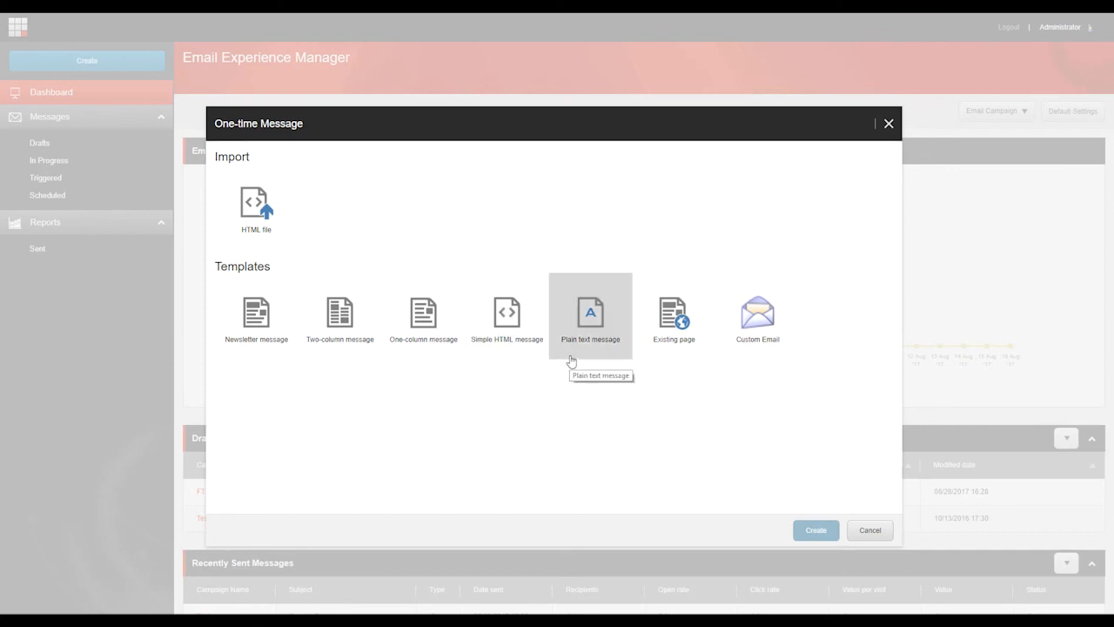
mouse_move(674, 316)
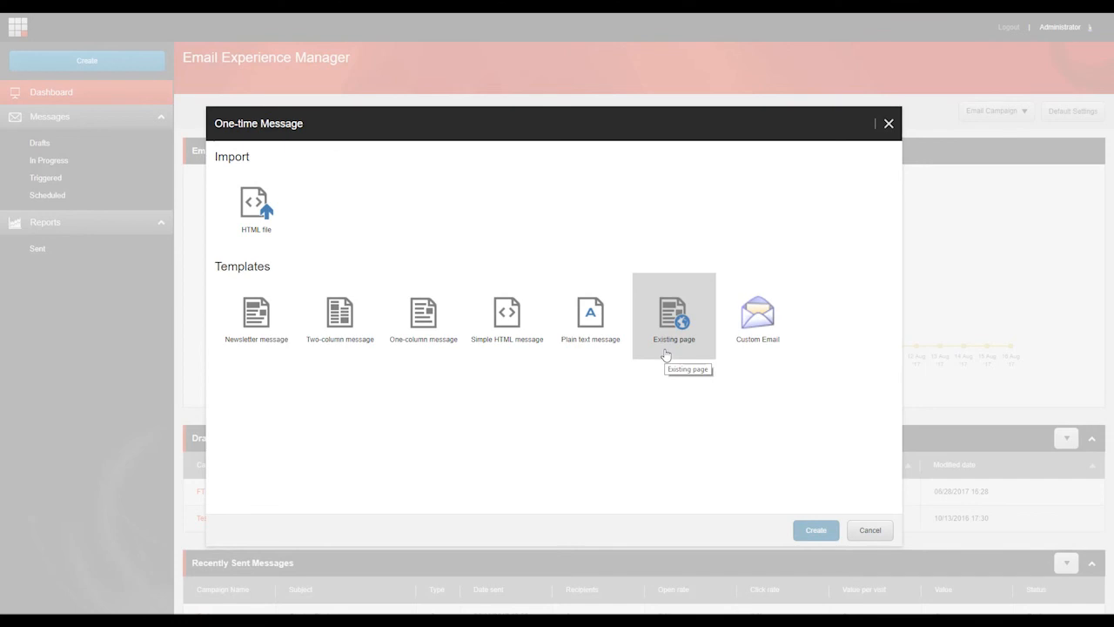
Create a two-column one-time message named 'Marketing Message'.
click(339, 311)
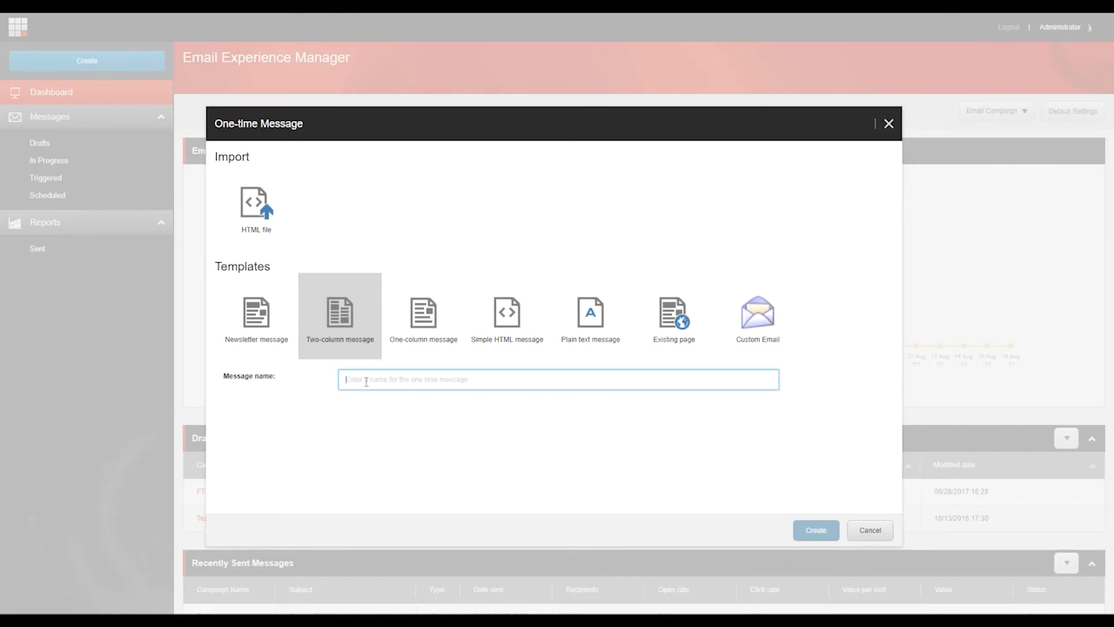
text(M)
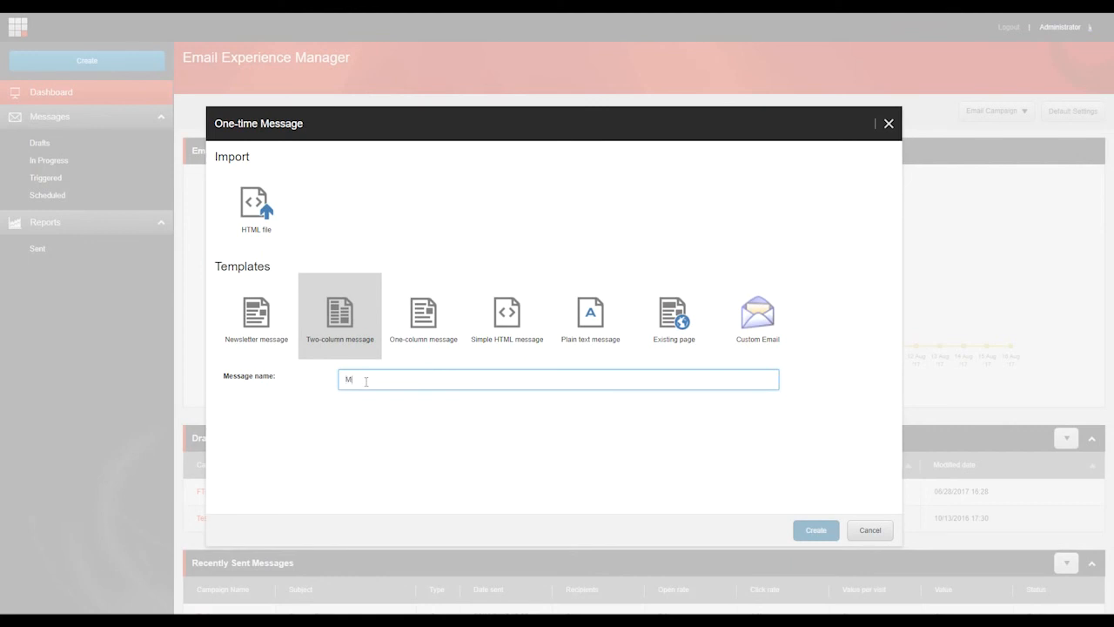
text(arketing Message)
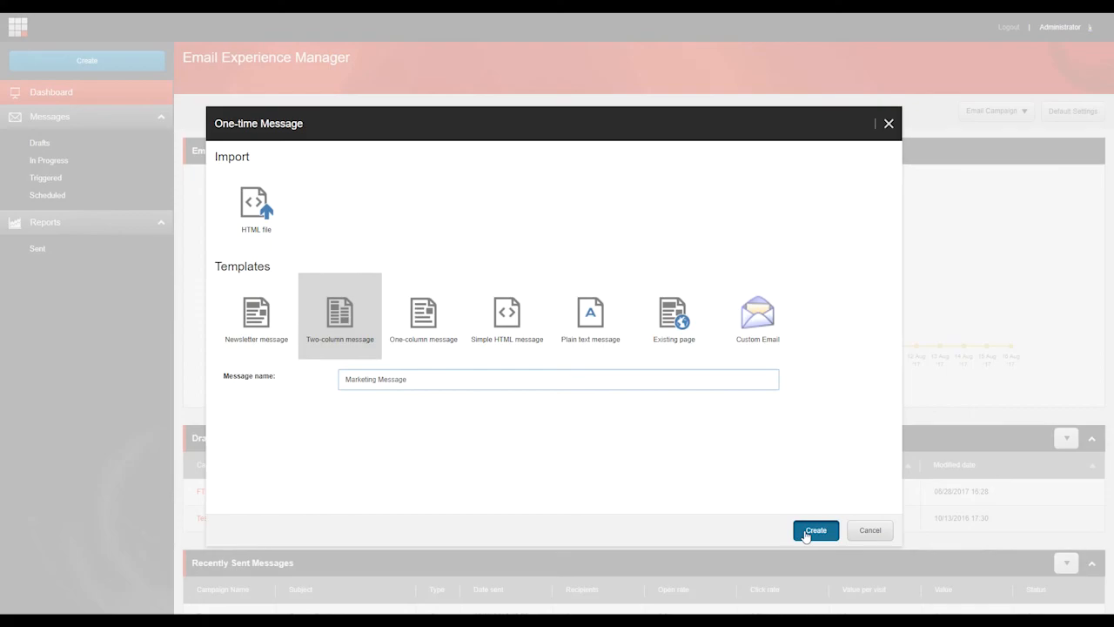
click(814, 530)
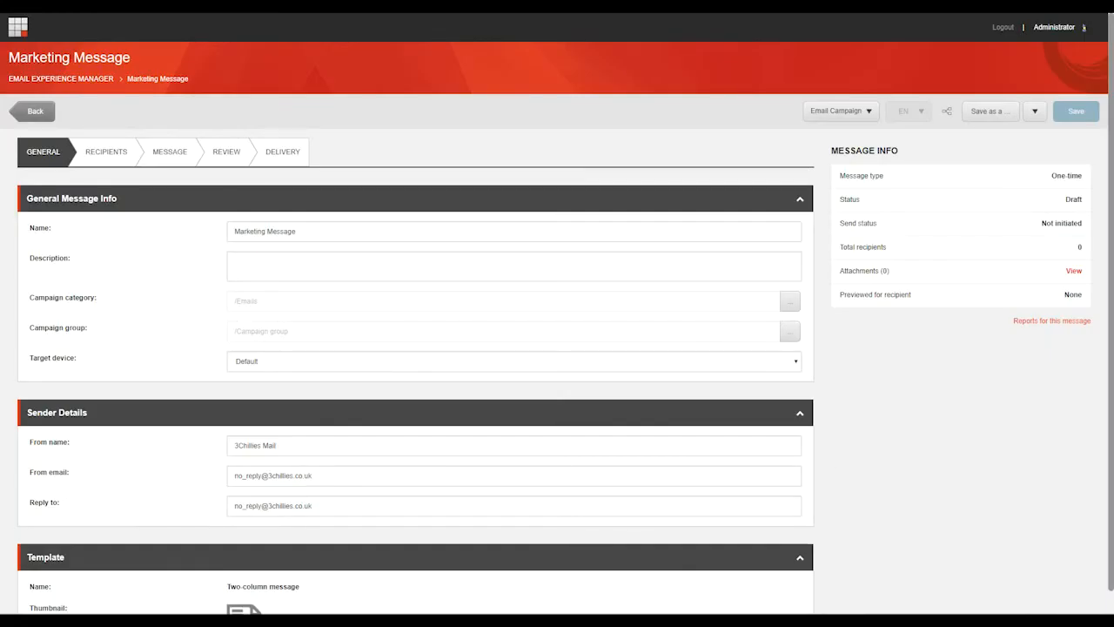
mouse_move(508, 402)
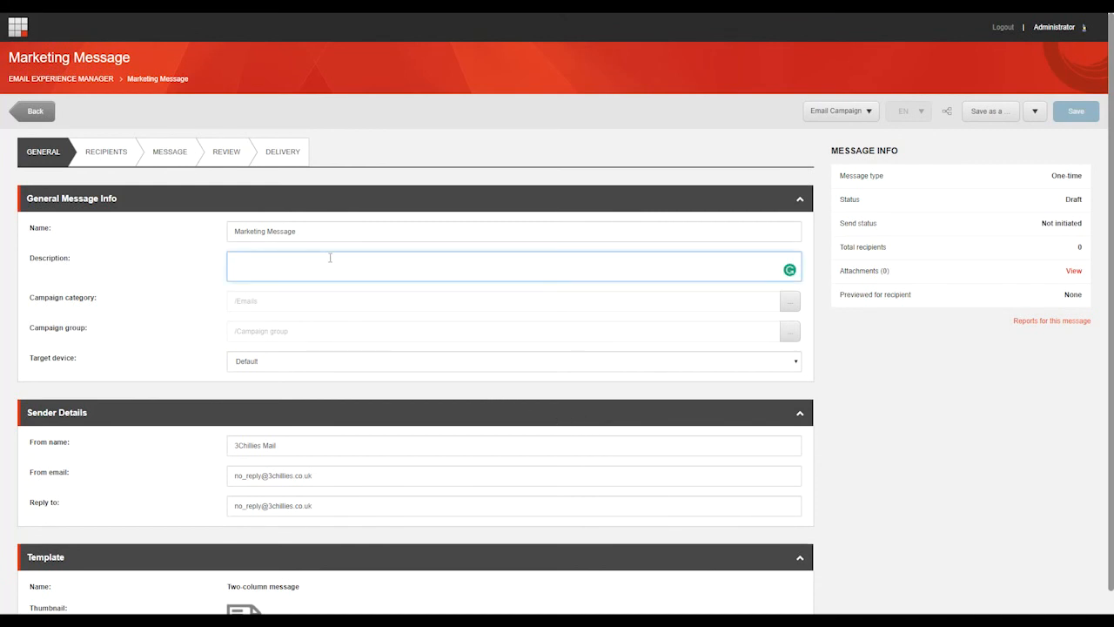
Enter the description 'This is going out to all of my marketing friends!'.
text(This is going out to all of)
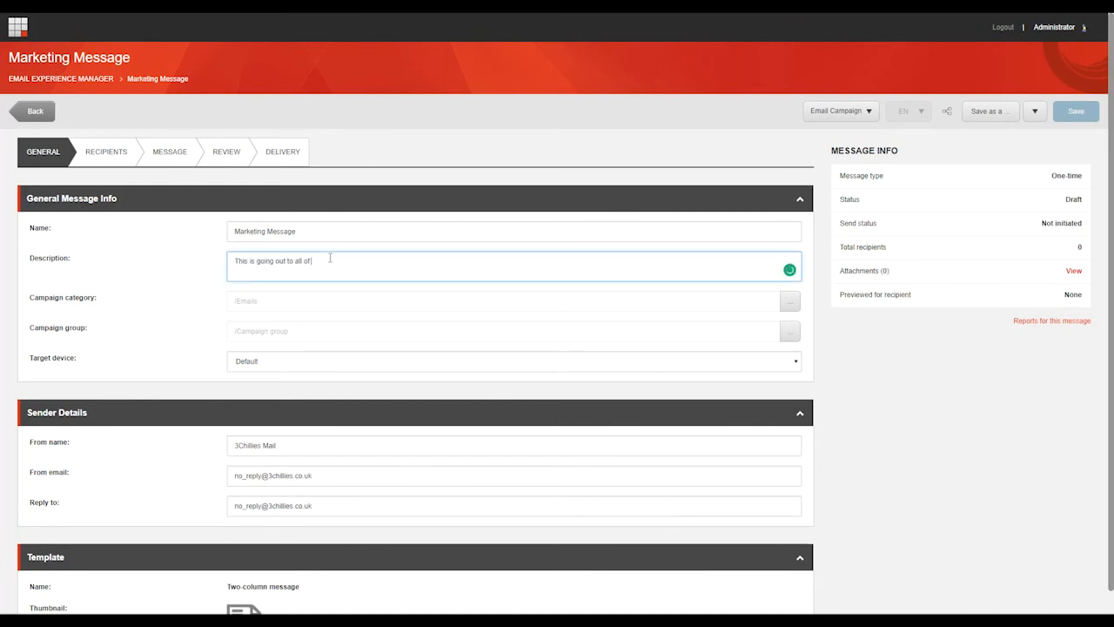
text(my marketing friends!)
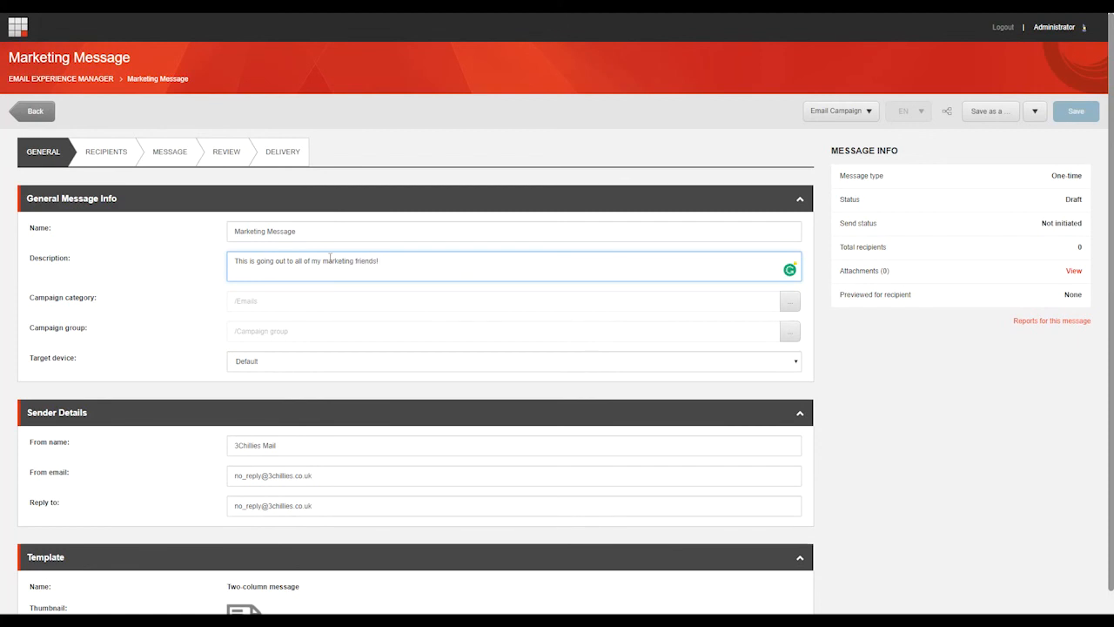
mouse_move(793, 319)
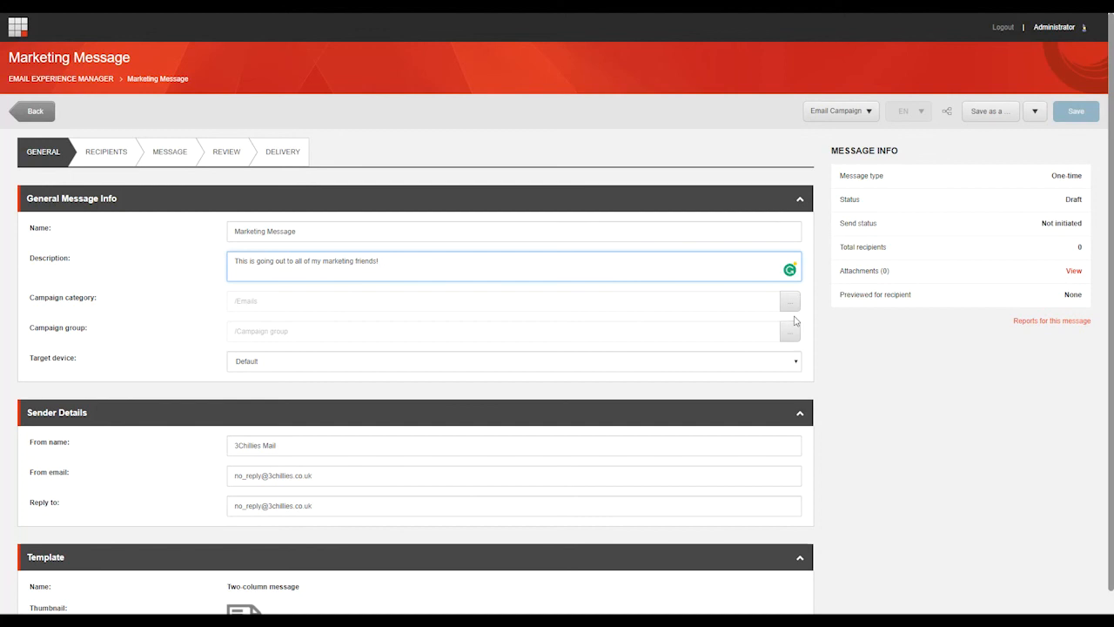
click(789, 301)
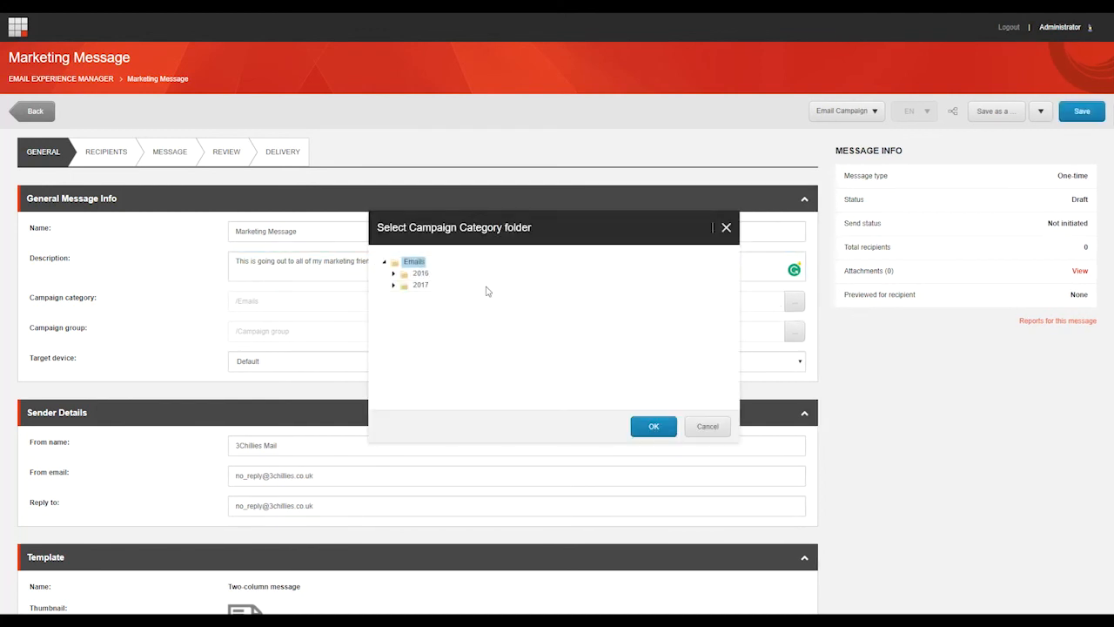
click(394, 285)
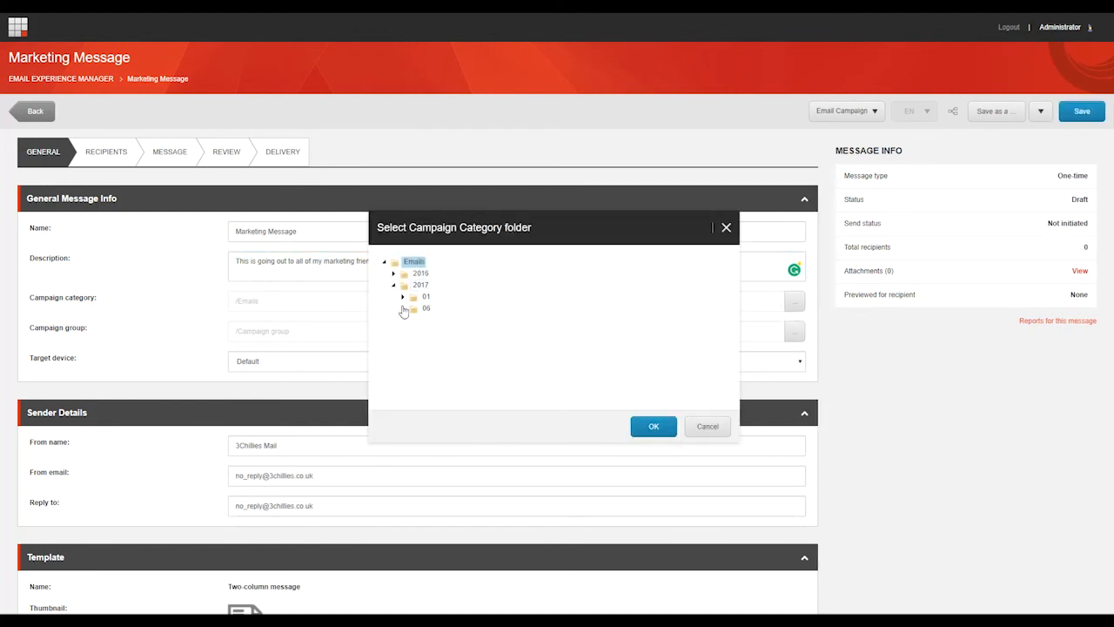
click(402, 308)
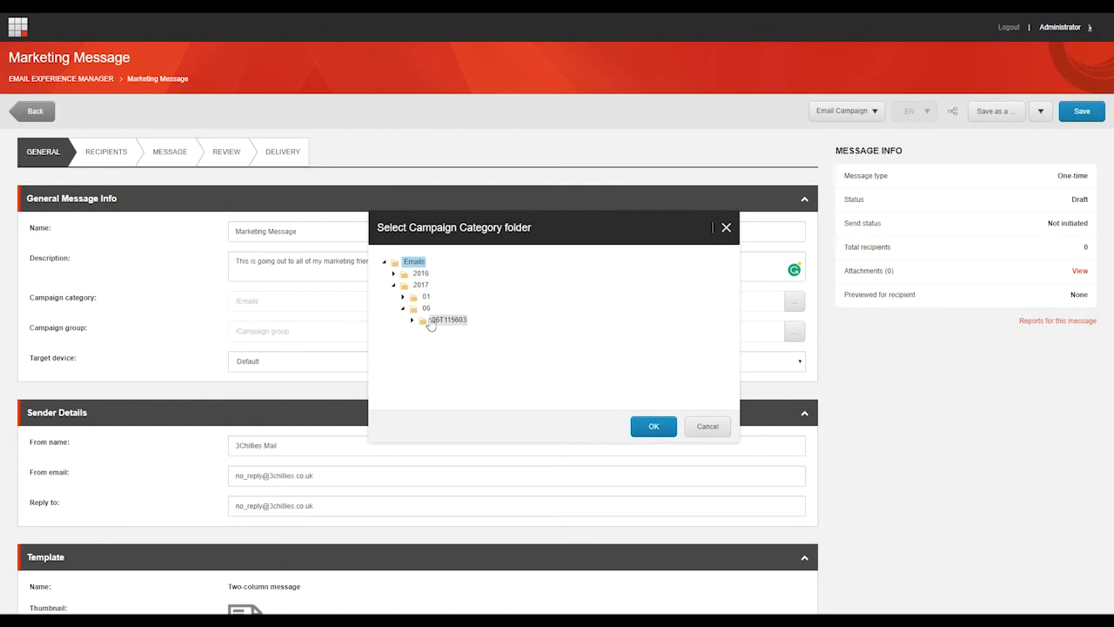
click(707, 426)
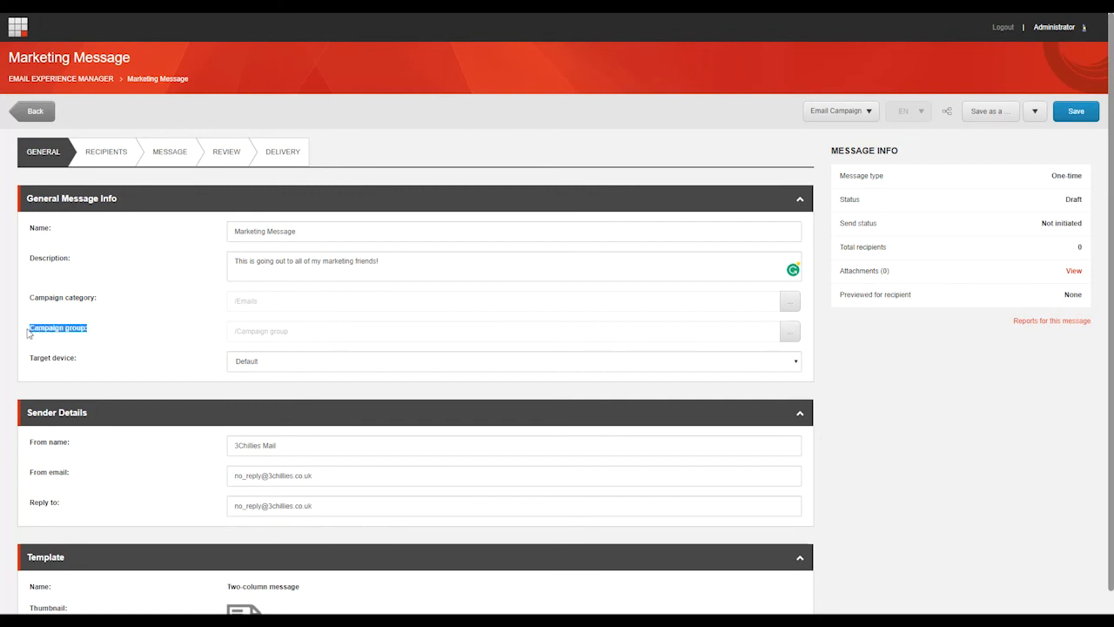
click(790, 332)
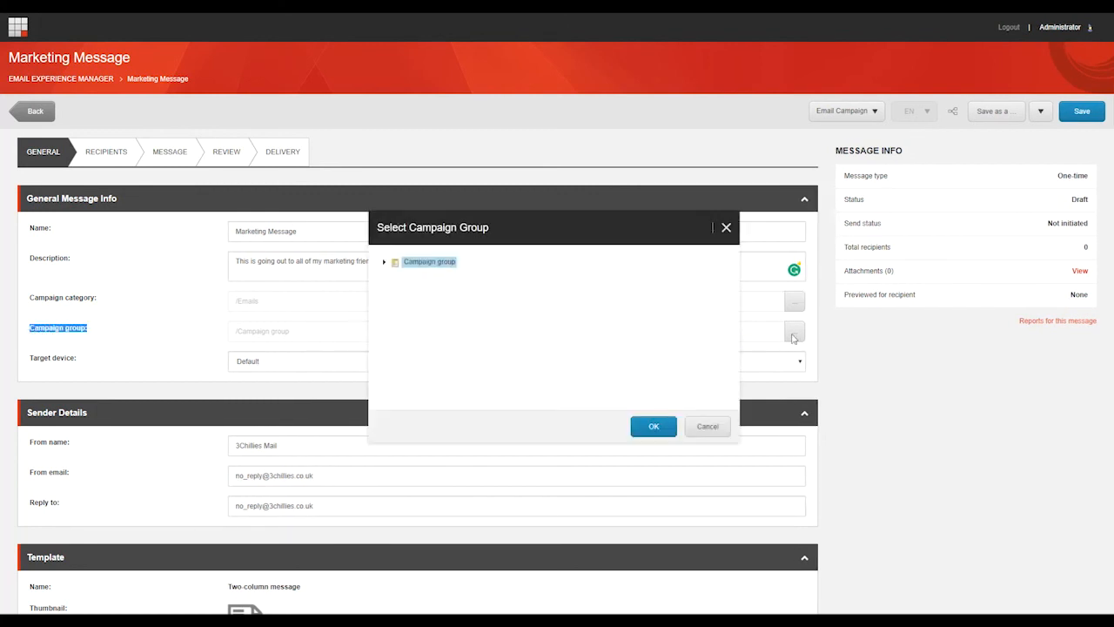
click(384, 262)
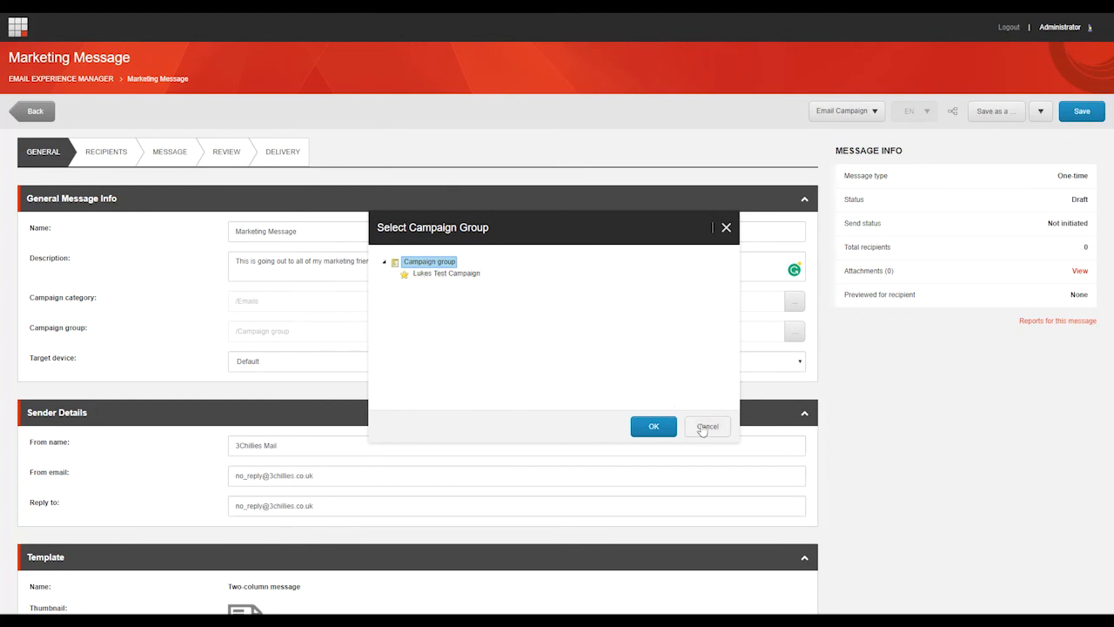
click(707, 427)
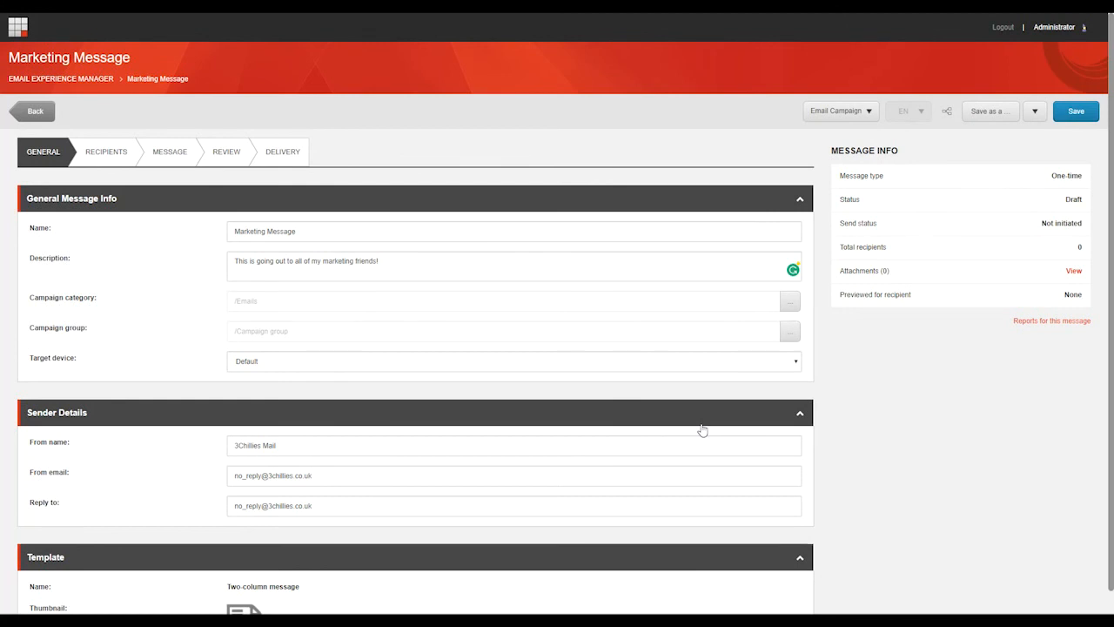
mouse_move(690, 356)
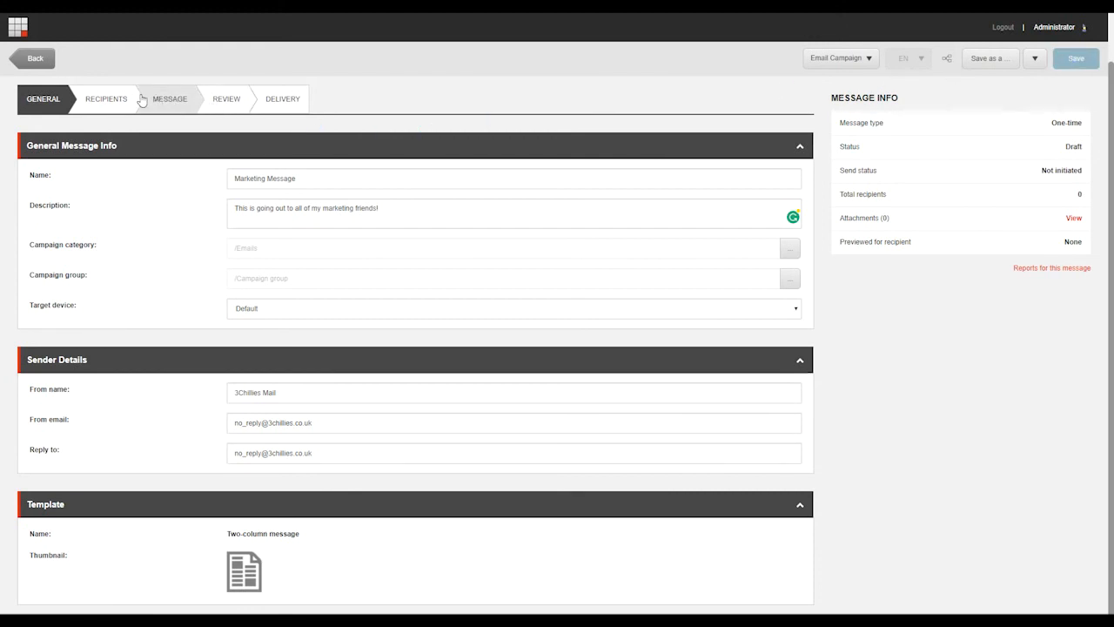
Go to the Recipients step of the Marketing Message campaign.
click(107, 98)
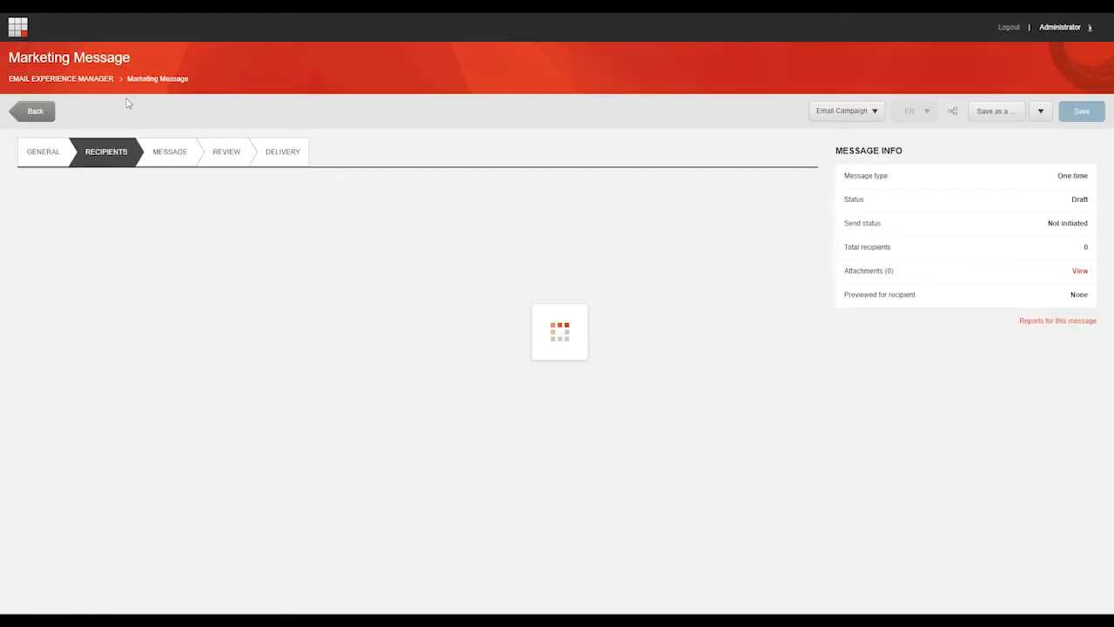
click(105, 151)
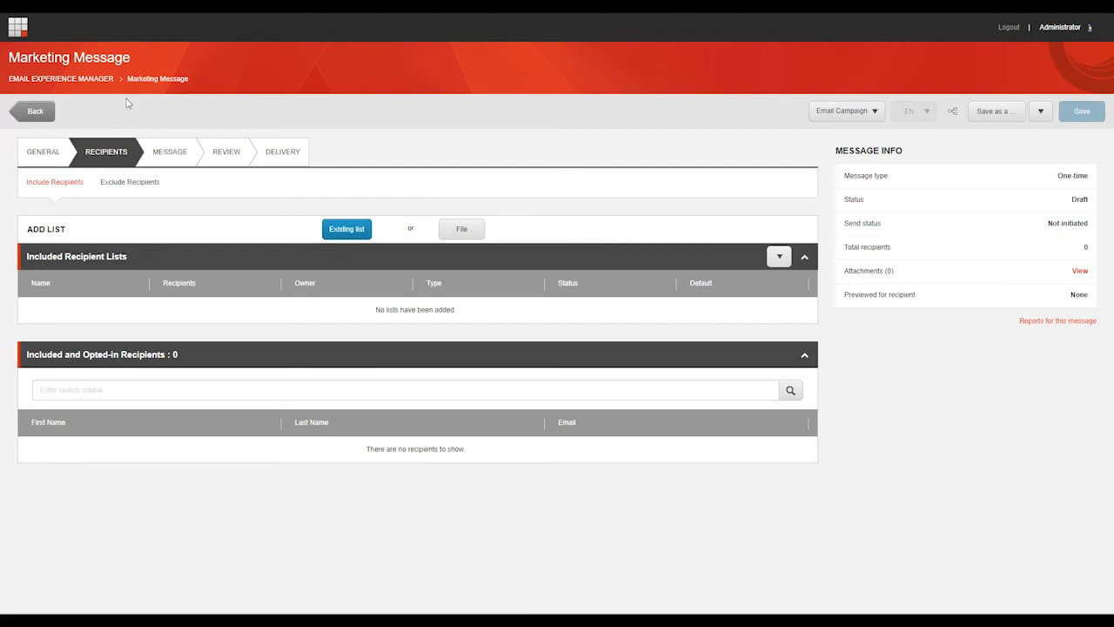
mouse_move(78, 255)
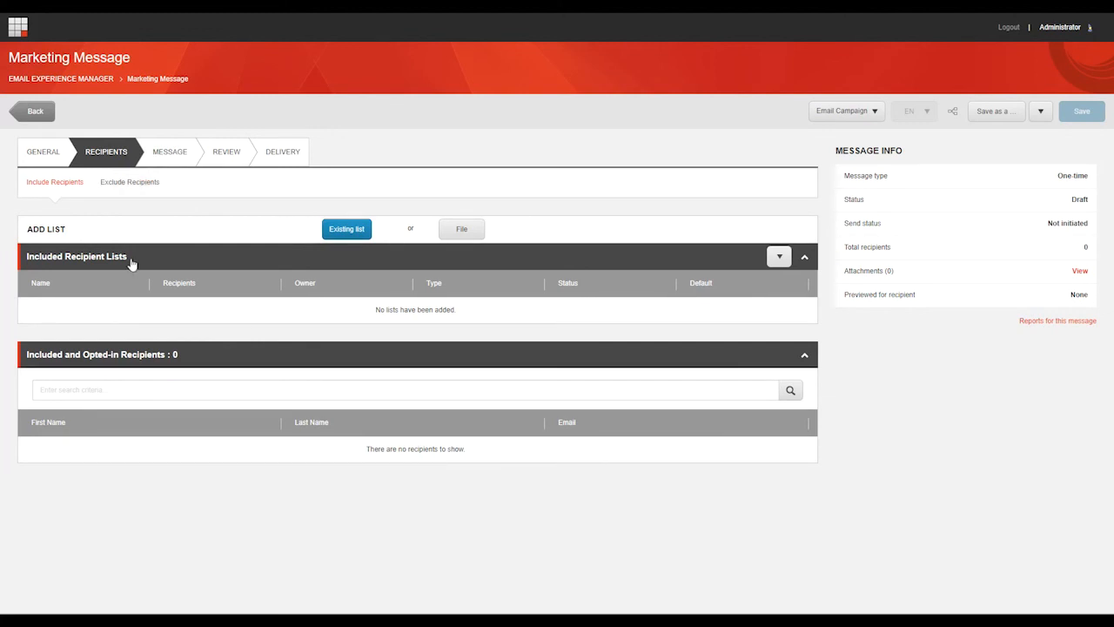
mouse_move(346, 228)
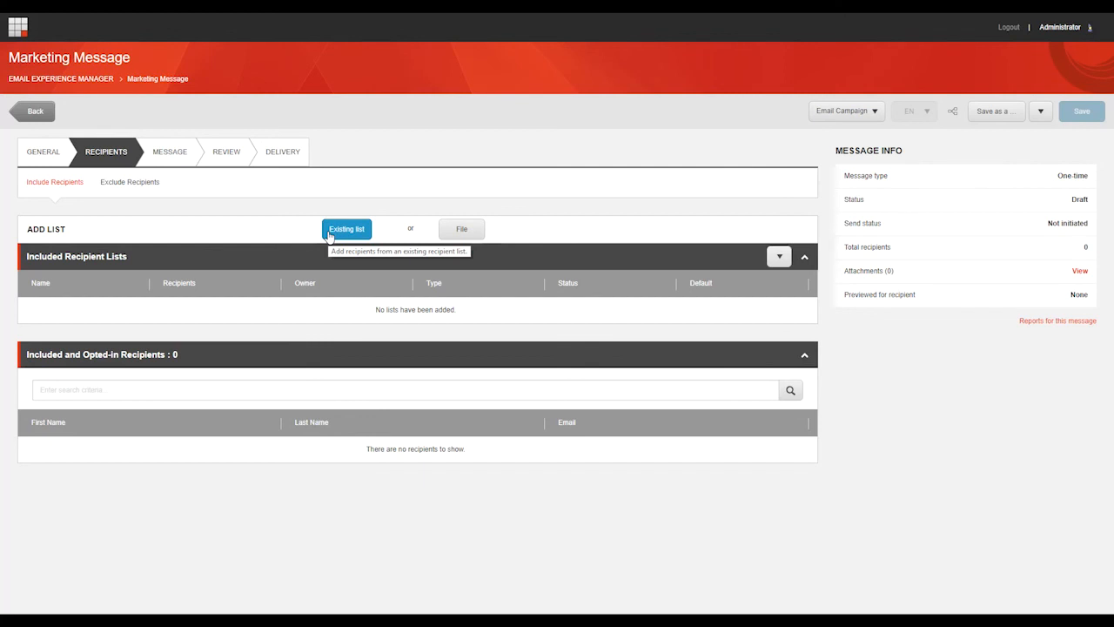
Include EXM List and Newsletter Mail List as recipients, then go to the Message step.
click(347, 228)
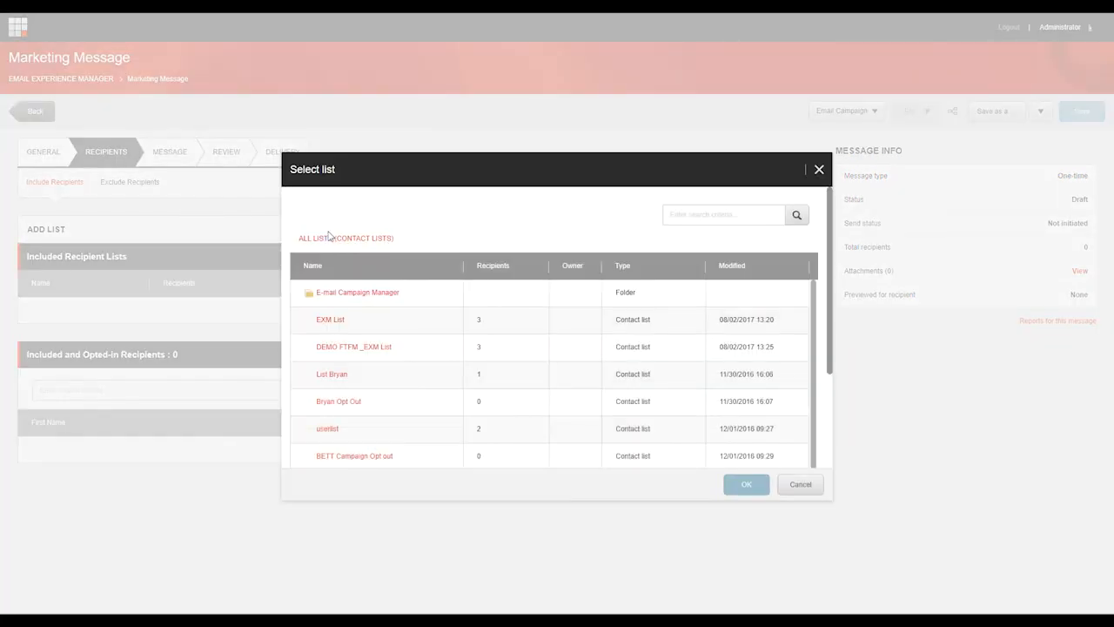
click(330, 319)
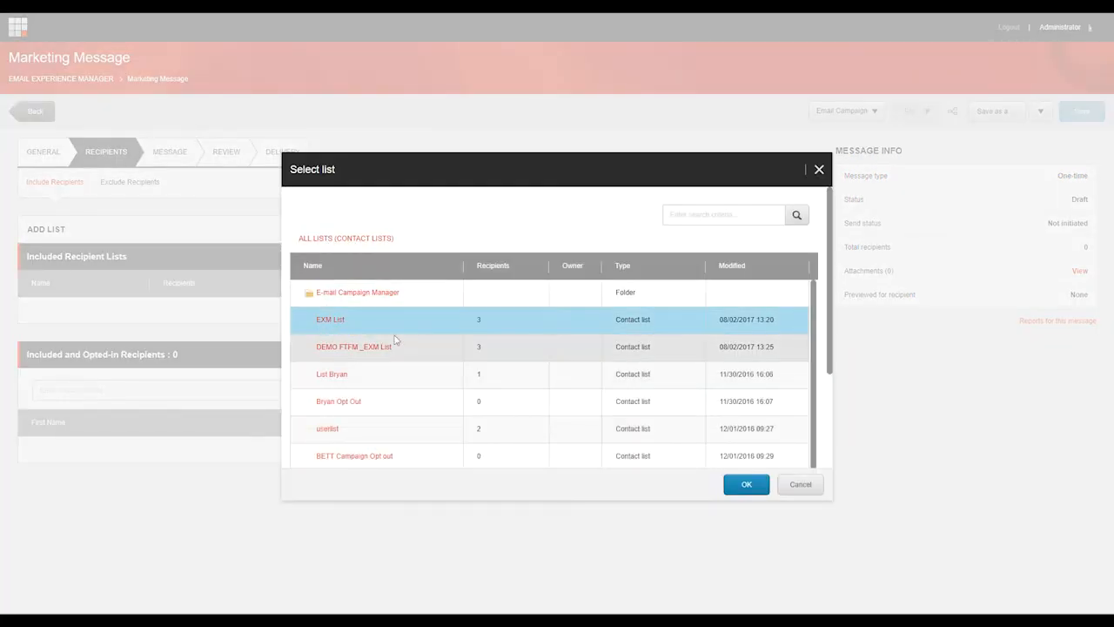
click(746, 484)
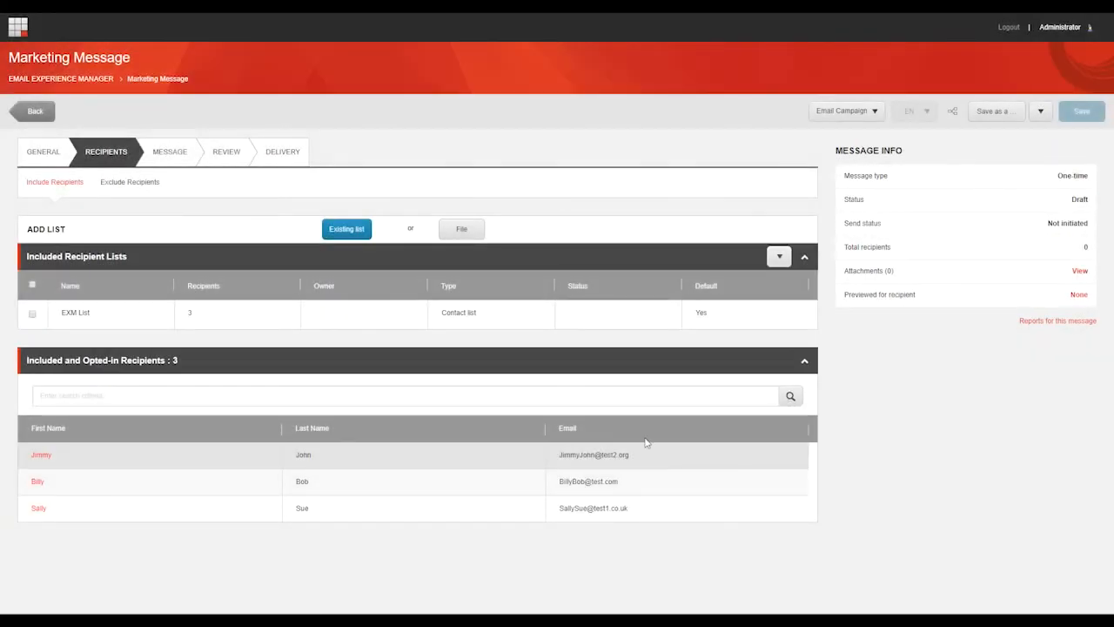
click(347, 229)
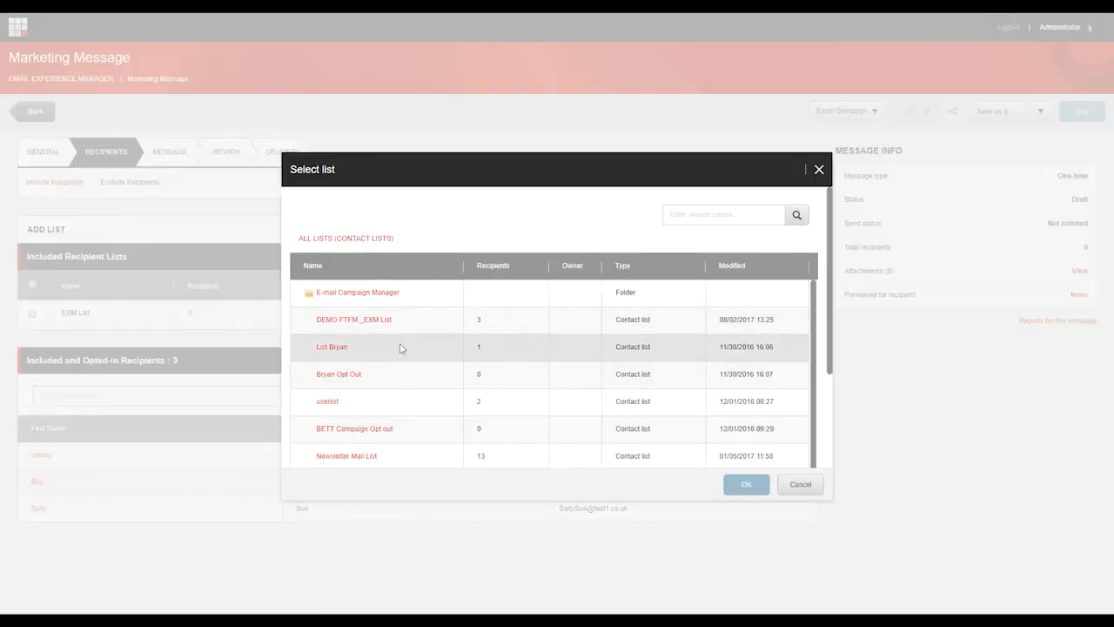
click(347, 455)
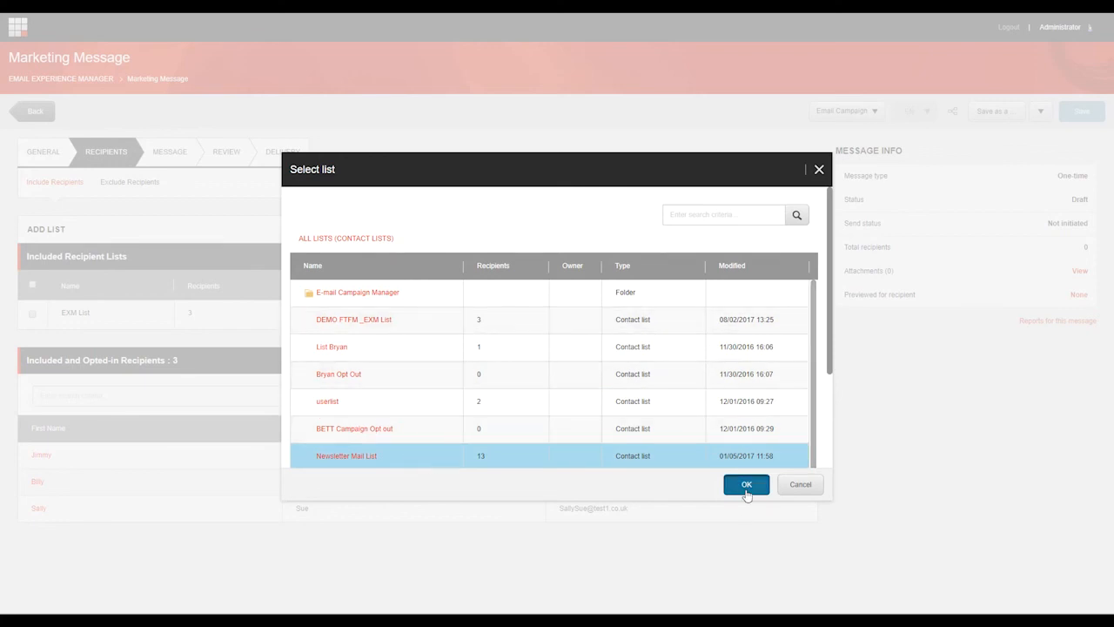
click(746, 484)
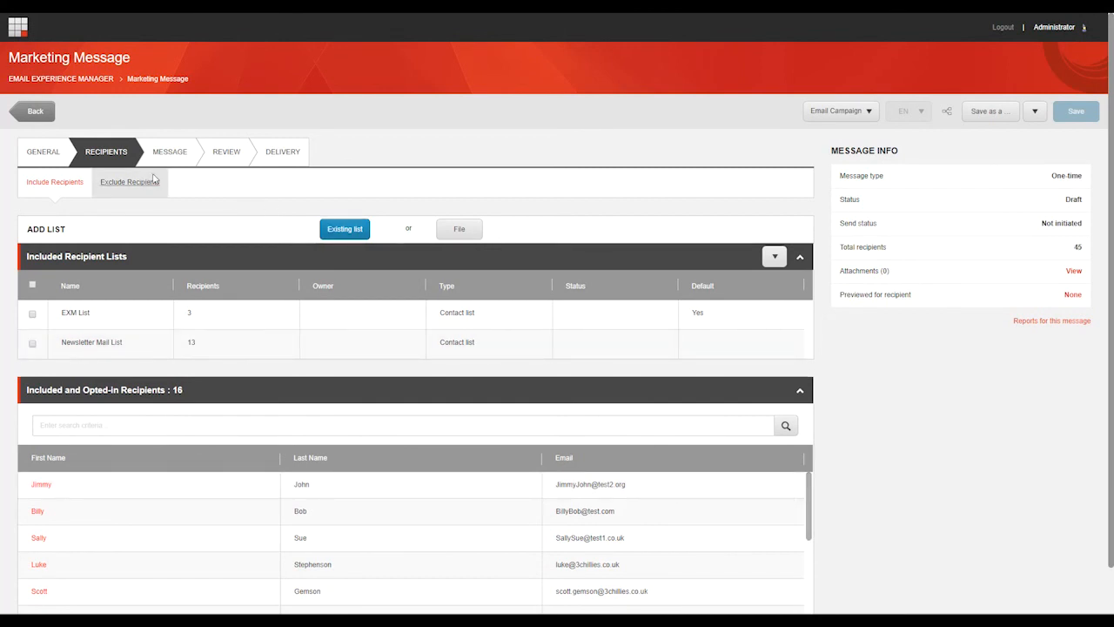
click(128, 182)
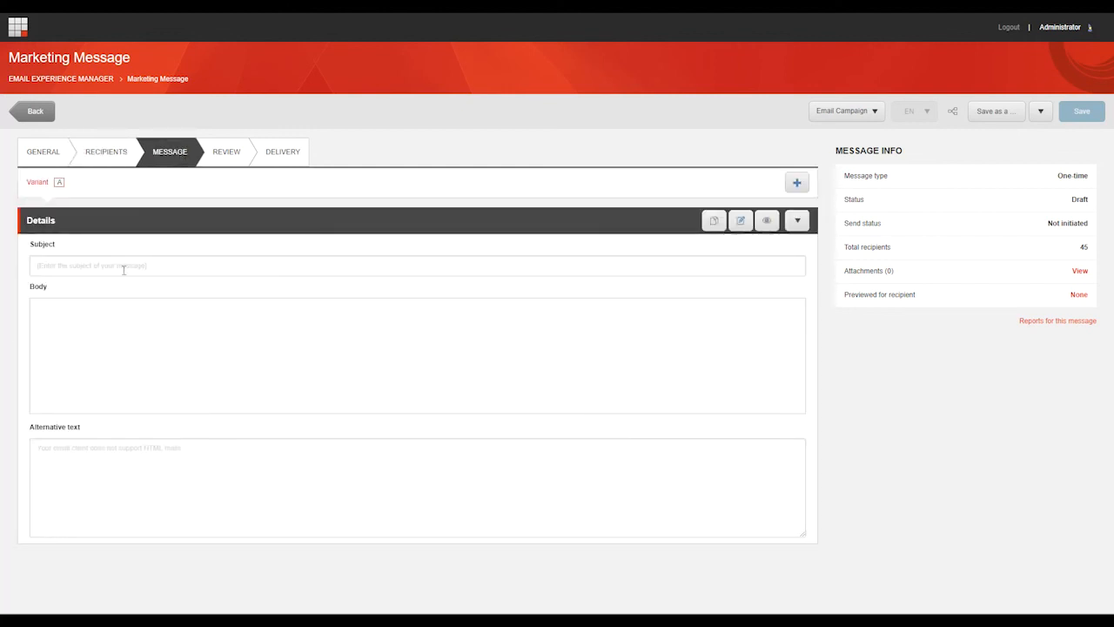
Set the subject to 'Coming soon - in the next video!!!'.
text(Coming soon)
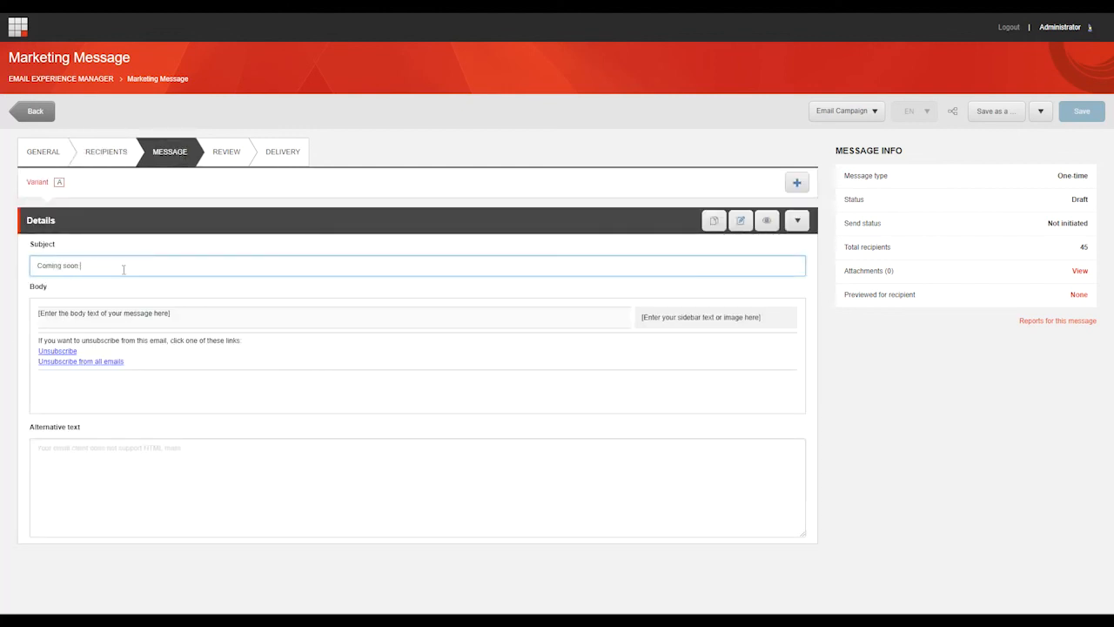
text(- in the next v)
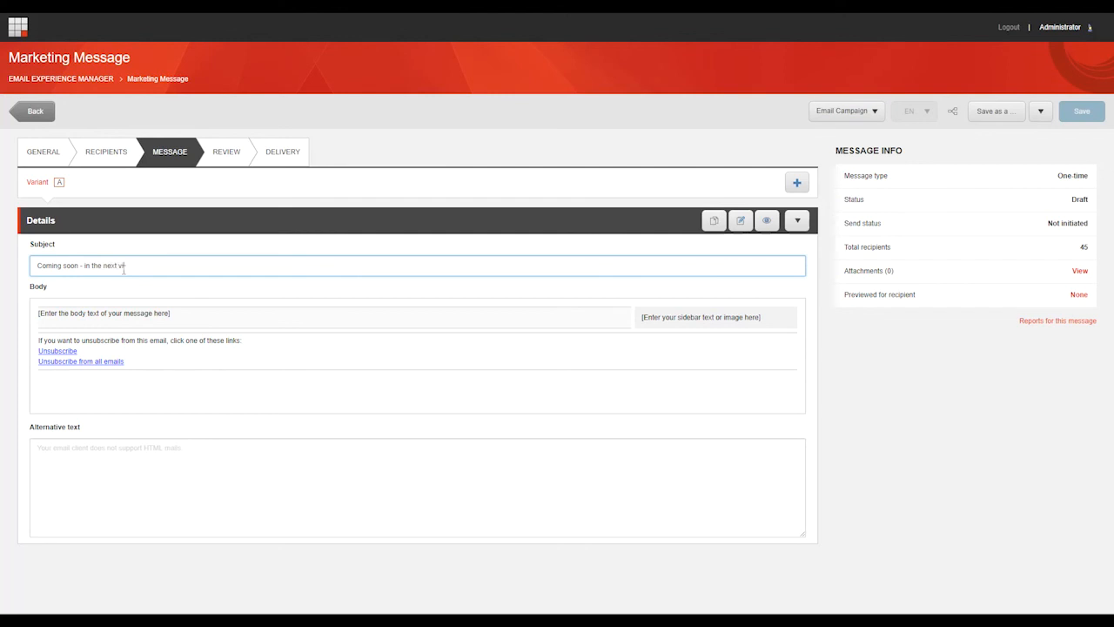
text(video!!!)
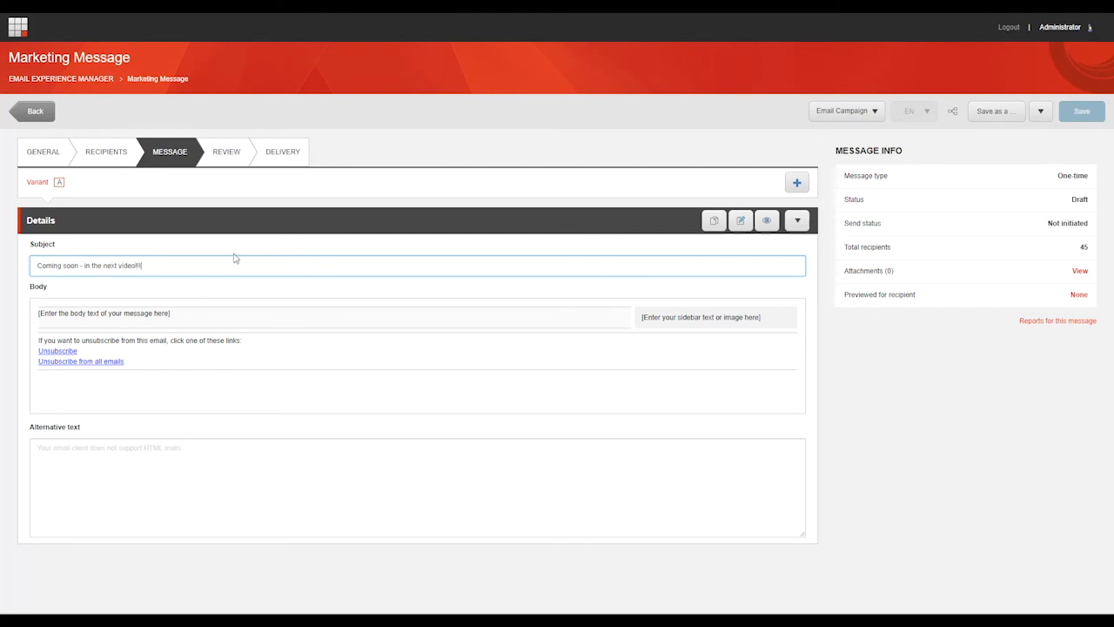